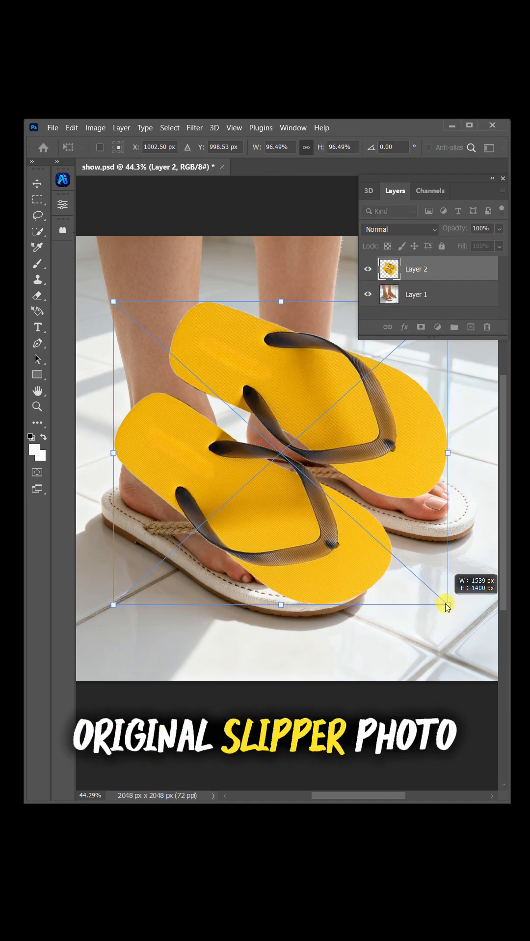
# - Drag the corner handle to scale the yellow flip-flops layer over both sandals
pyautogui.moveTo(445, 604); pyautogui.dragTo(383, 486)
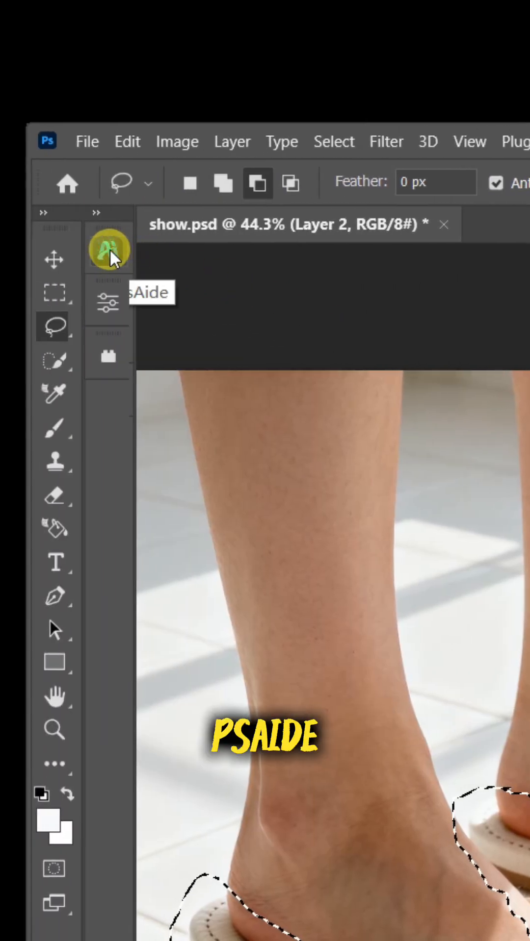
# - In PsAide Product Transfer V2, generate the replacement using the yellow flip-flops as source
pyautogui.click(109, 249)
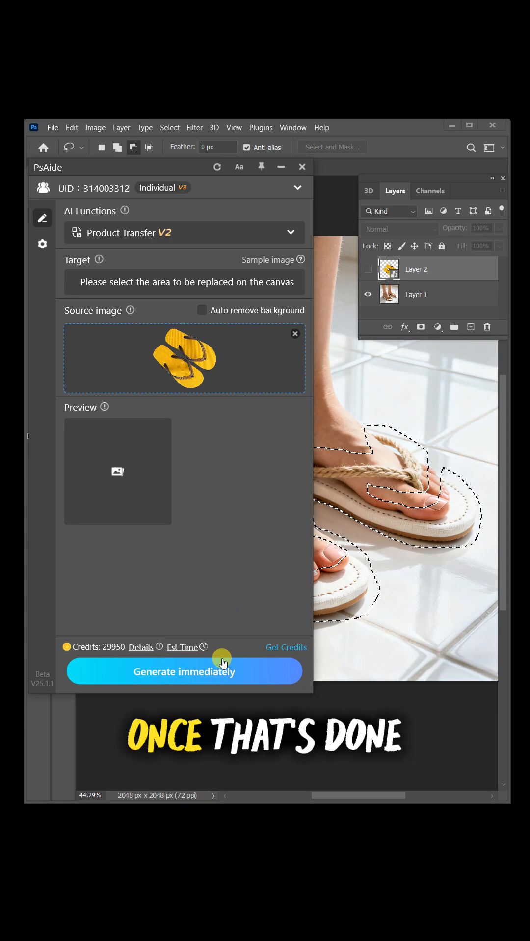
pyautogui.click(185, 671)
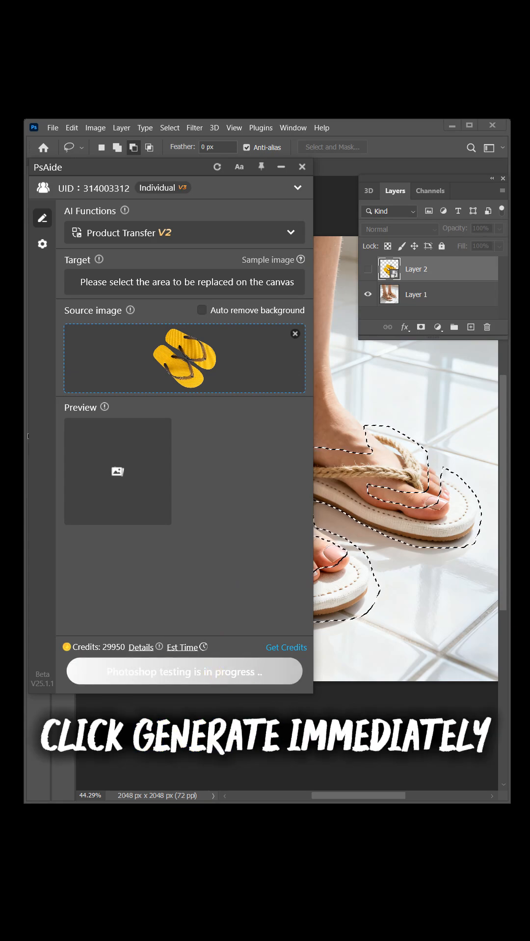
pyautogui.click(183, 671)
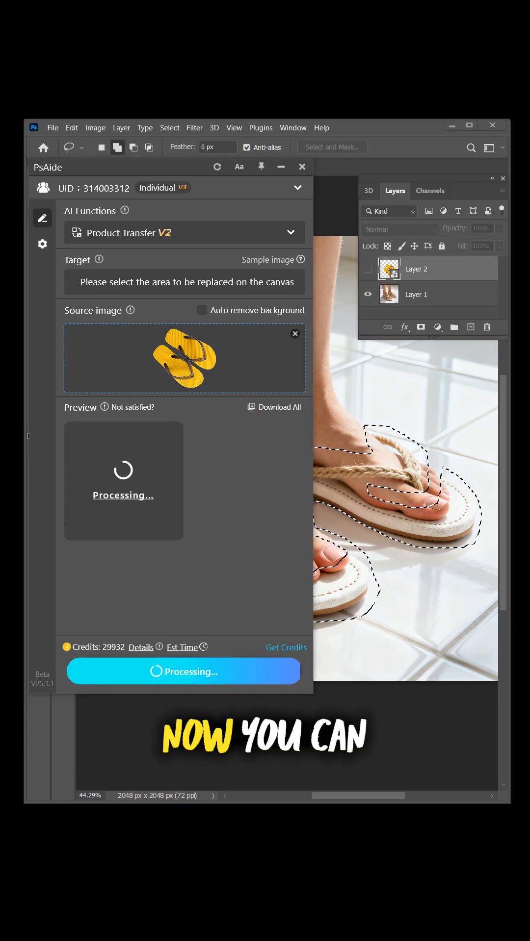